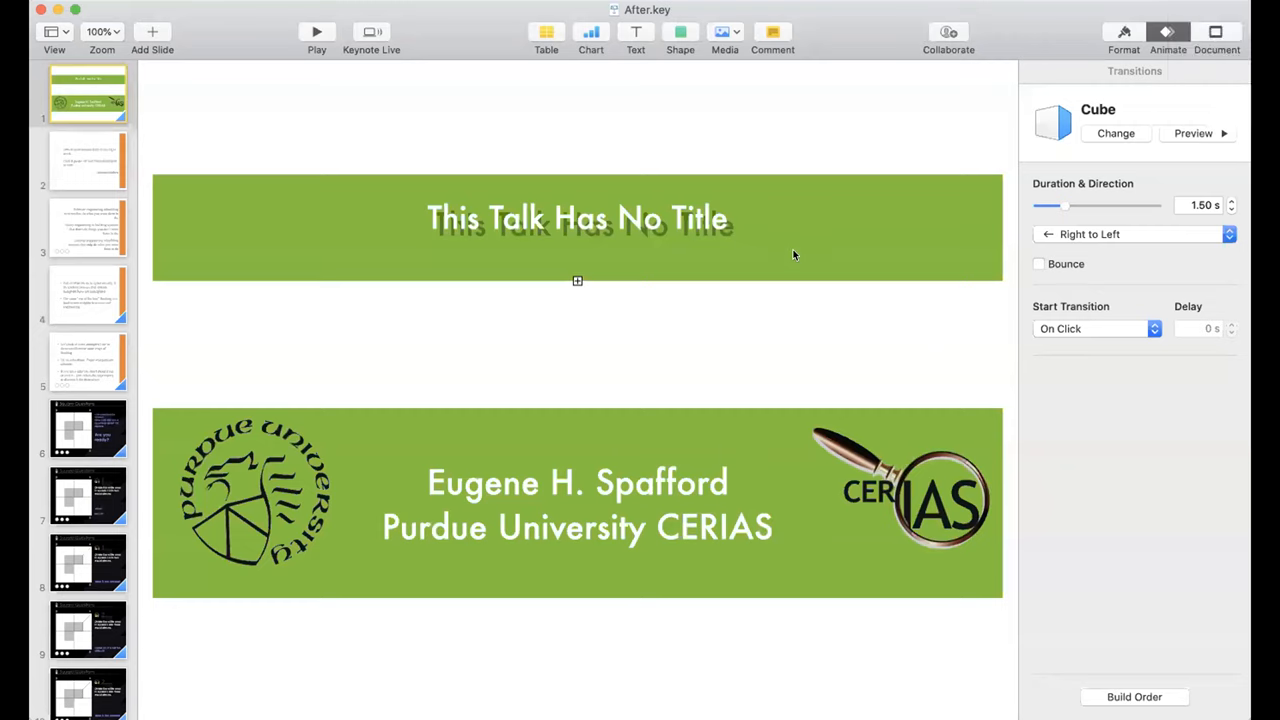
{"action": "mouse_move", "coordinate": [860, 92]}
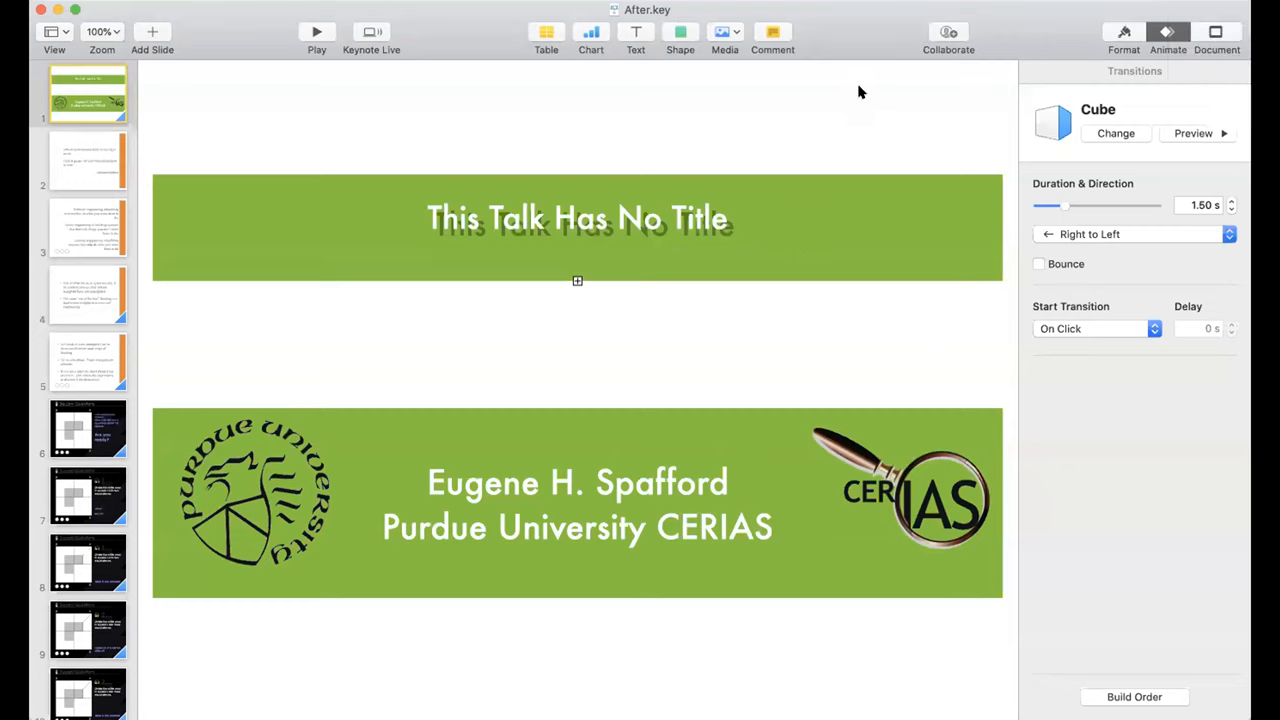
{"action": "left_click", "coordinate": [88, 94]}
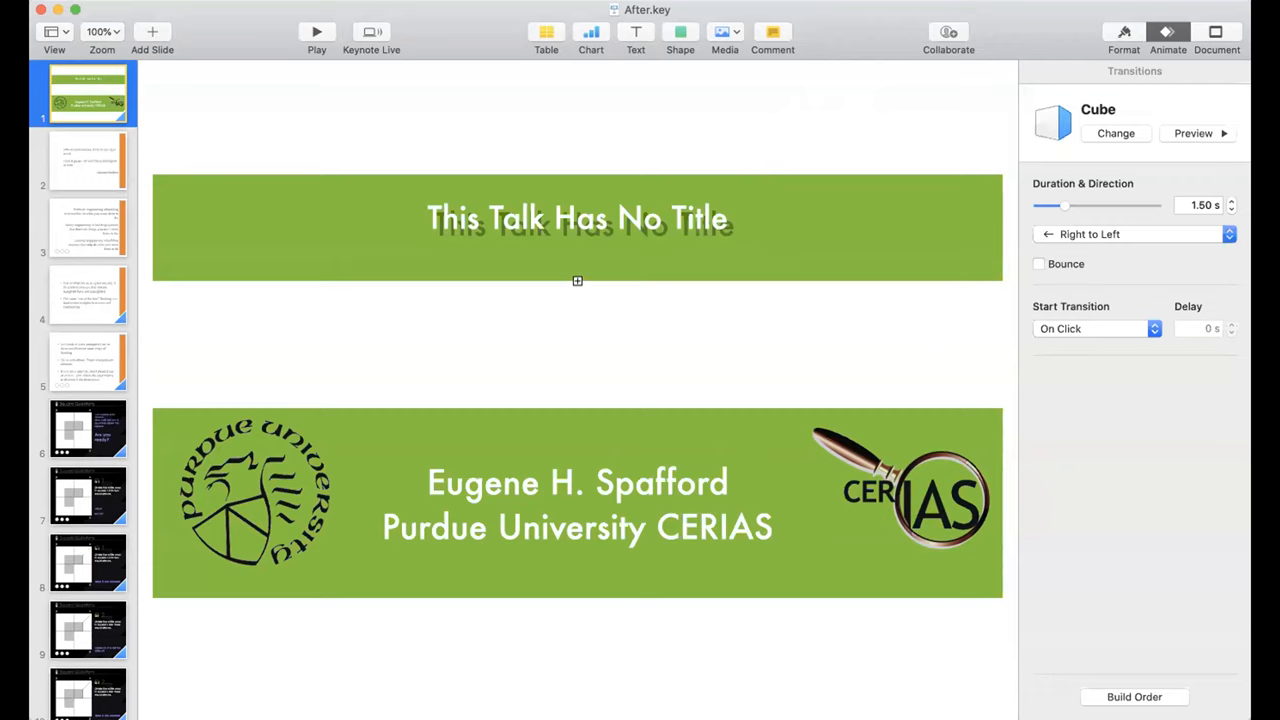
{"action": "mouse_move", "coordinate": [726, 132]}
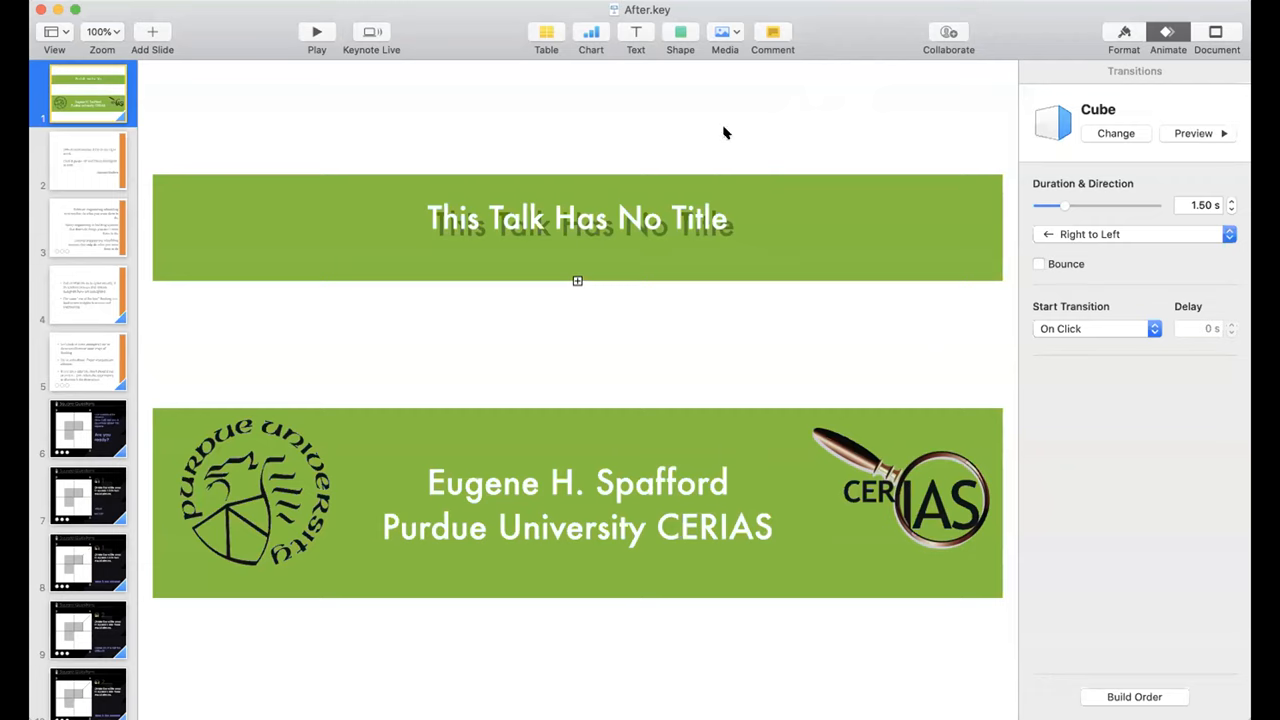
{"action": "mouse_move", "coordinate": [434, 50]}
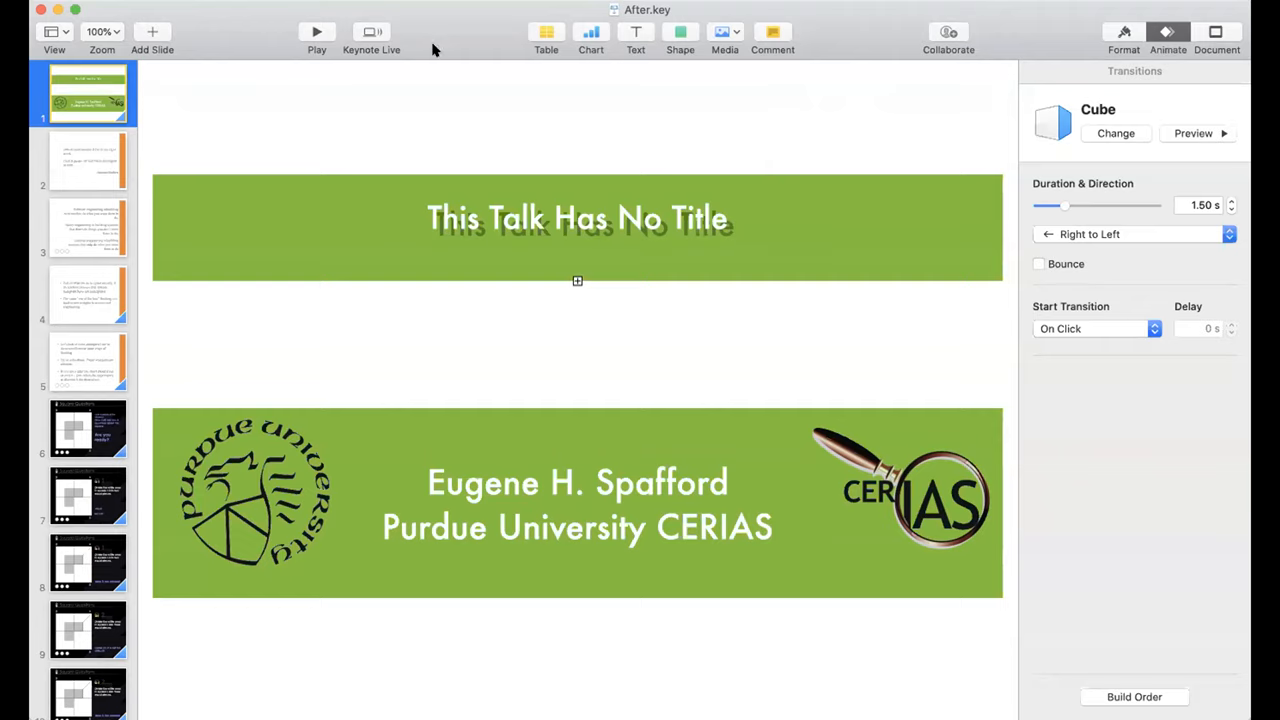